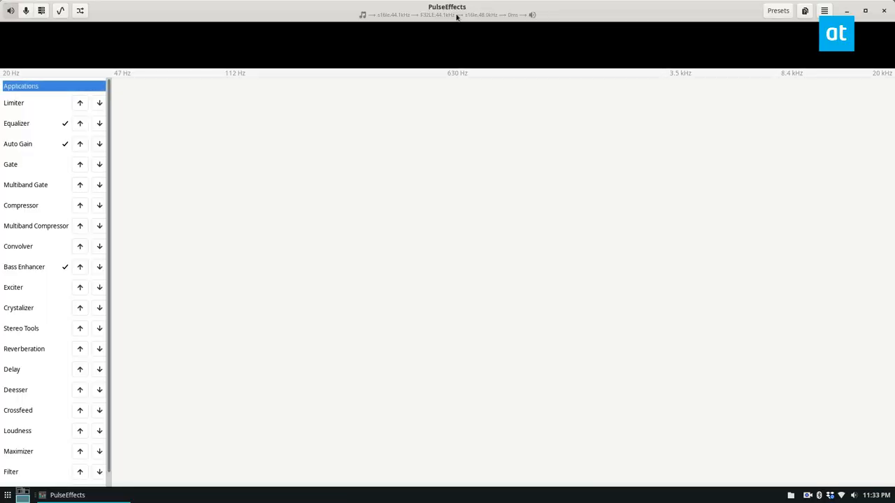
# Step: Review the Bass Enhancer and Auto Gain settings, ending on the Equalizer's ten-band view
pyautogui.click(25, 265)
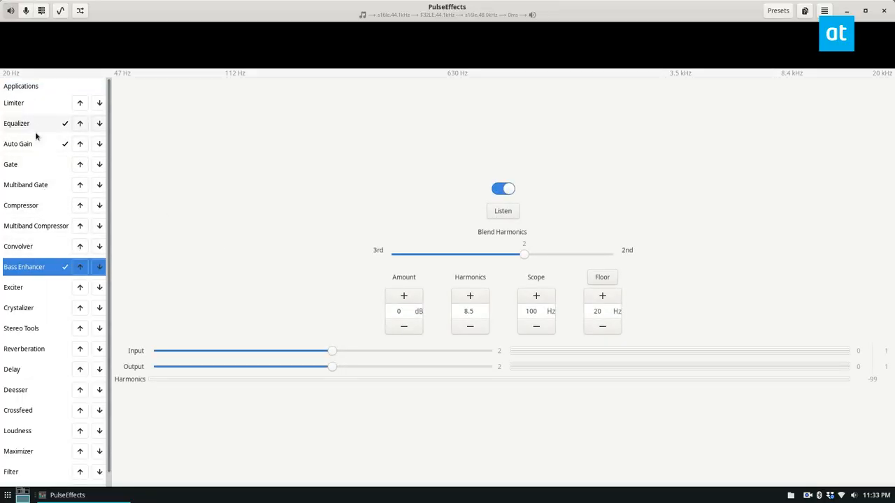
pyautogui.click(17, 143)
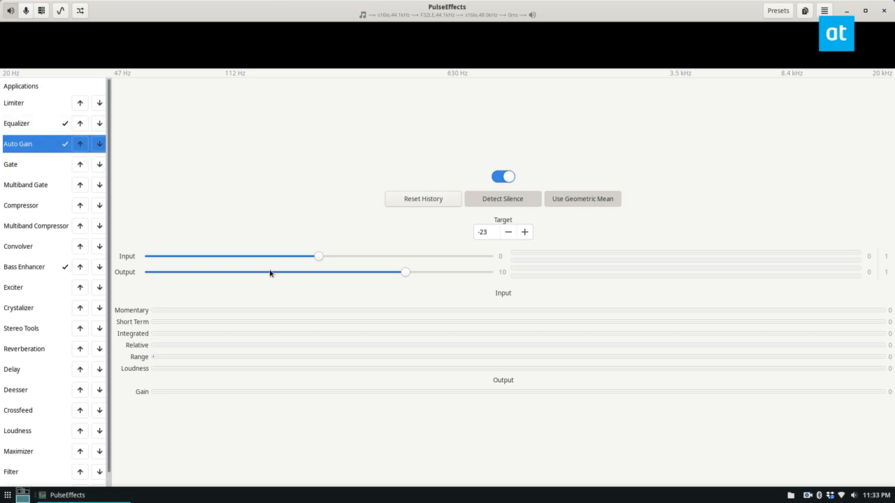
pyautogui.moveTo(319, 263)
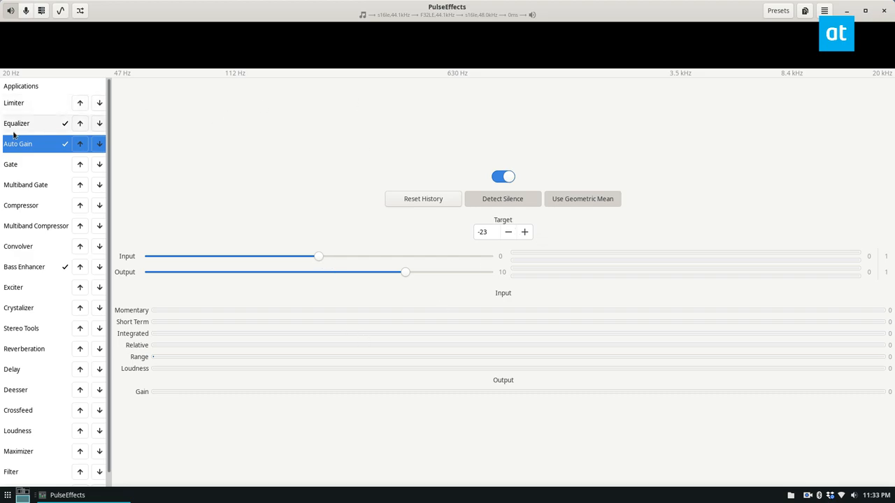
pyautogui.click(17, 123)
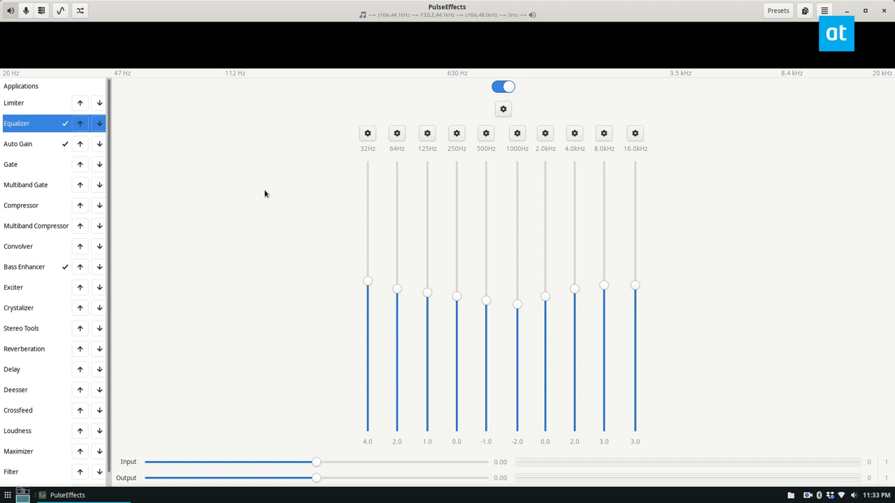
pyautogui.moveTo(193, 17)
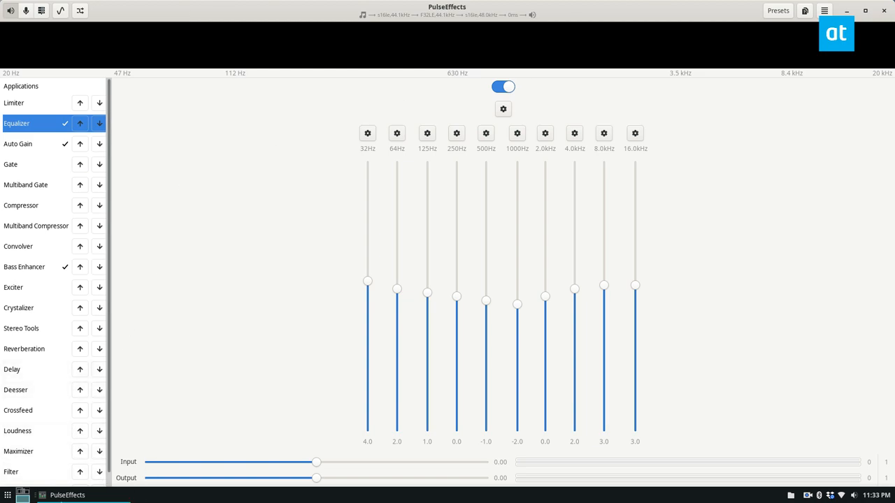
pyautogui.moveTo(165, 451)
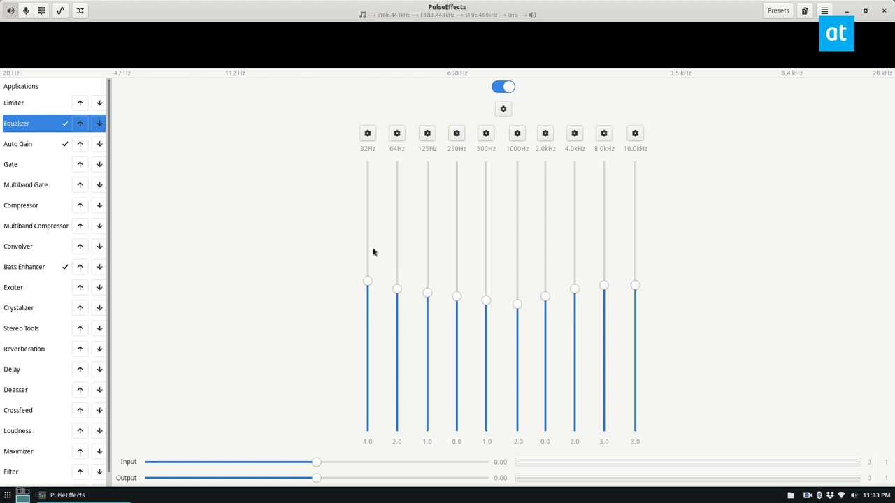
pyautogui.click(9, 495)
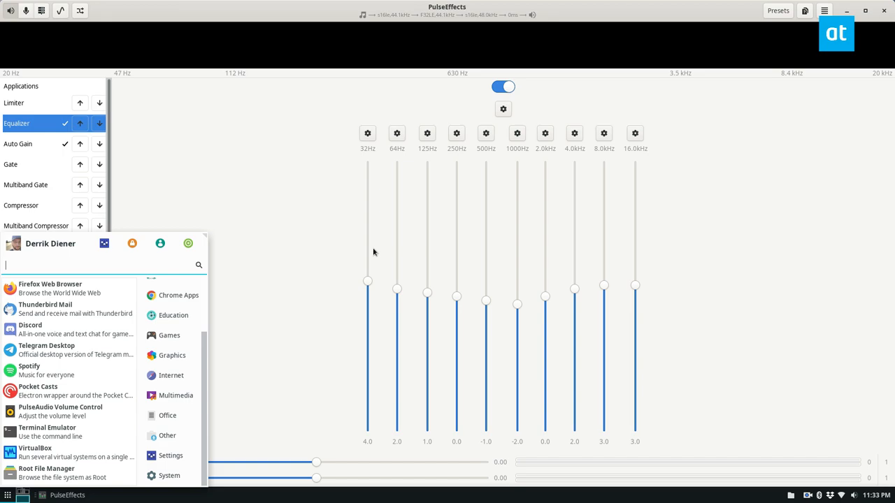
# Step: Search the Whisker Menu for 'kd' to find KDocker
pyautogui.write('kd')
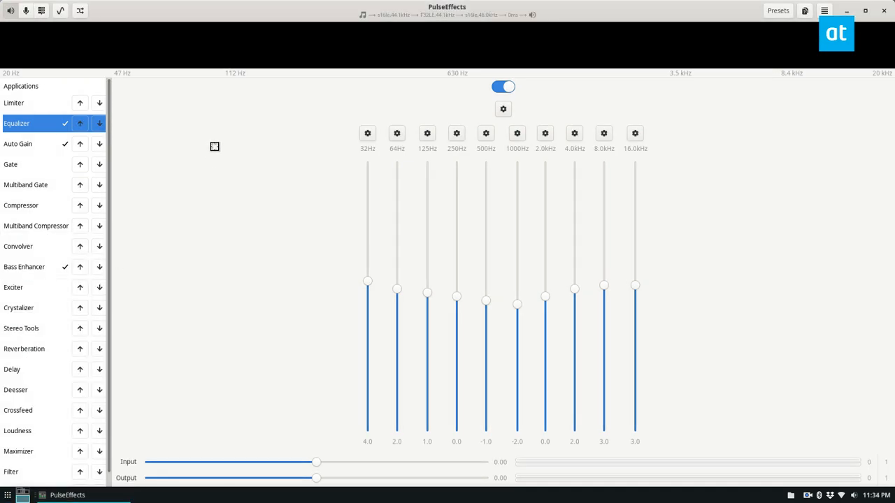
pyautogui.moveTo(277, 130)
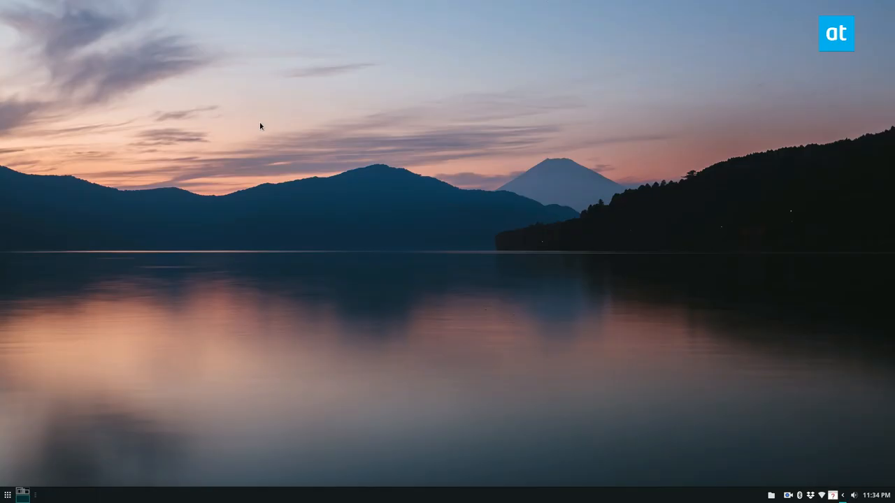
pyautogui.moveTo(833, 495)
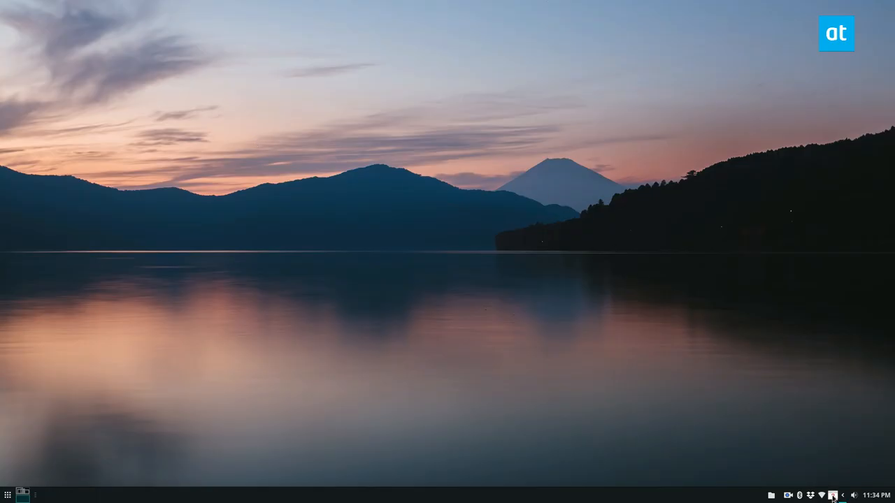
# Step: Restore the docked PulseEffects window from the KDocker tray icon's menu
pyautogui.rightClick(833, 495)
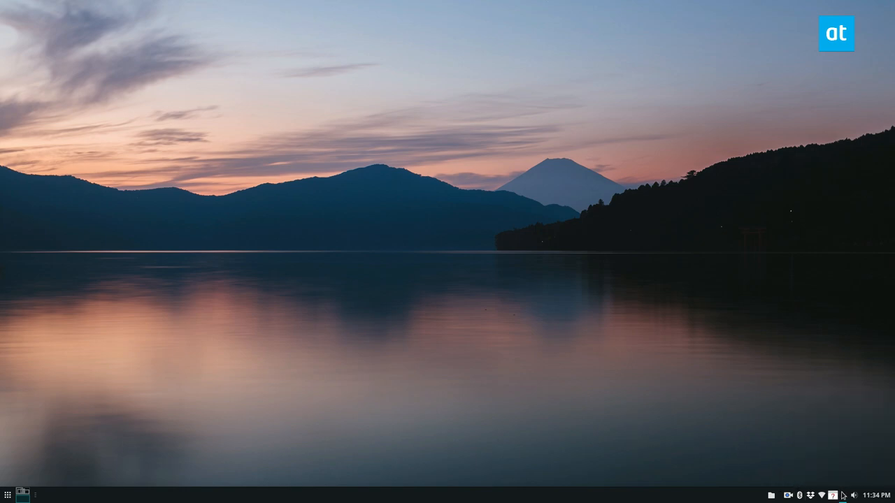
pyautogui.click(42, 495)
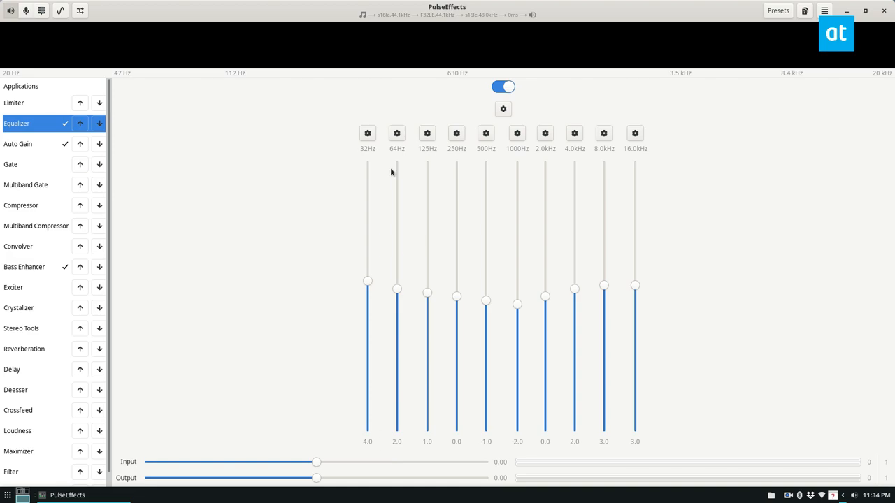
pyautogui.moveTo(889, 4)
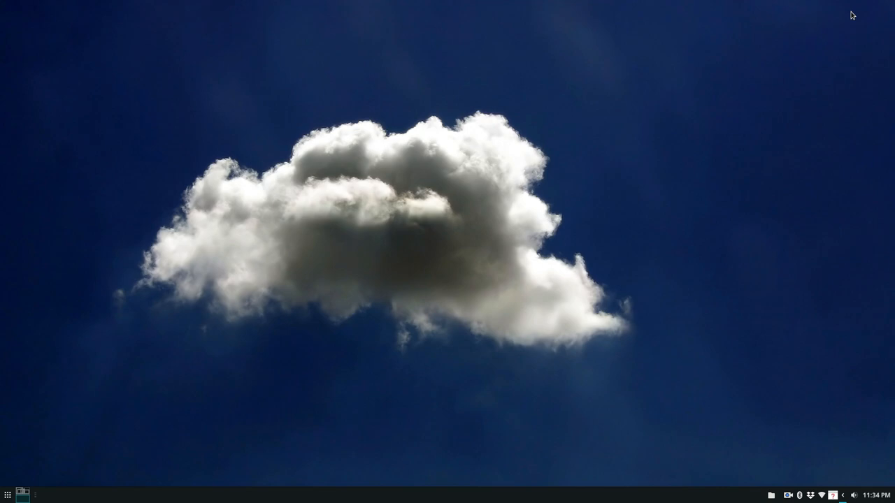
pyautogui.moveTo(816, 148)
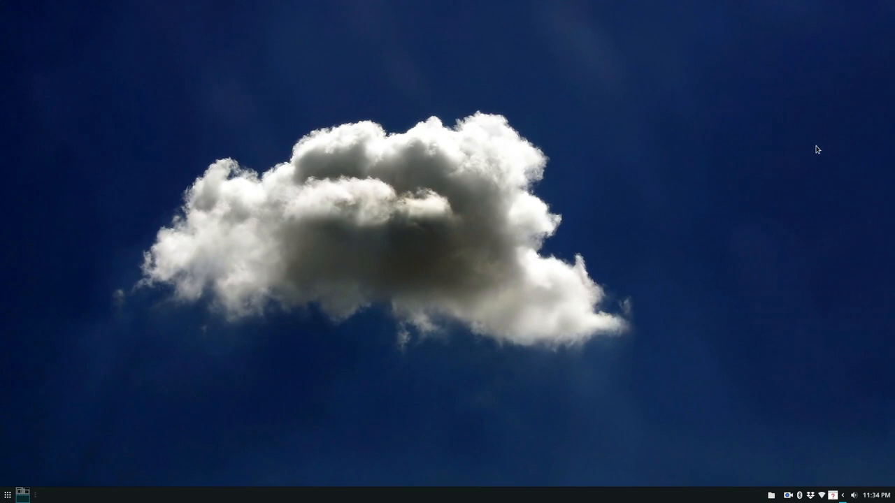